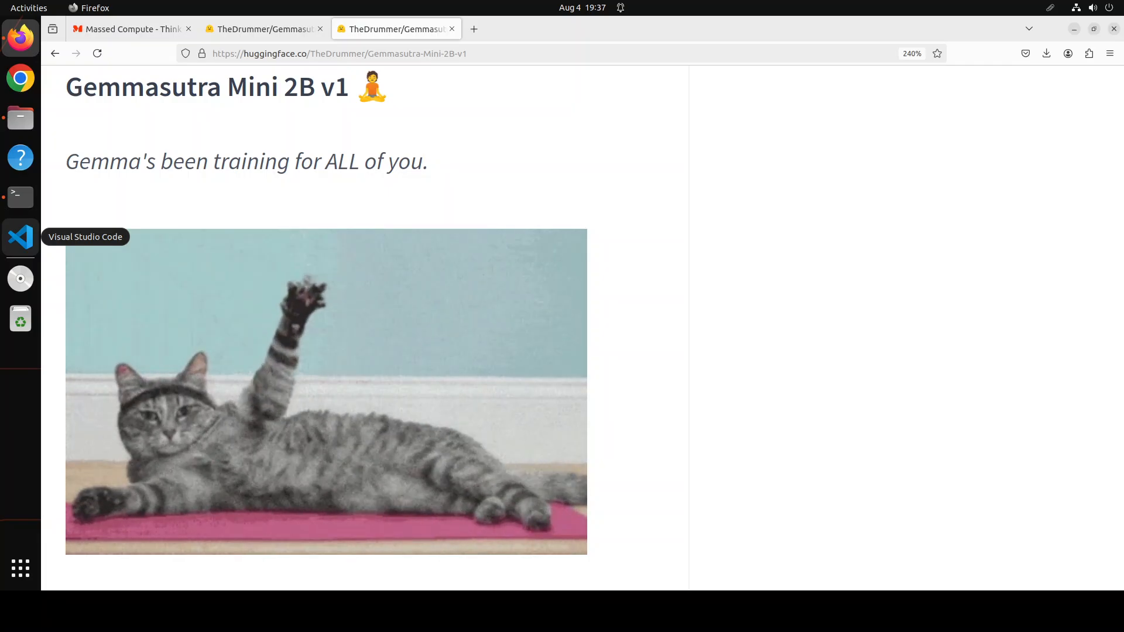
{"action": "mouse_move", "coordinate": [739, 369]}
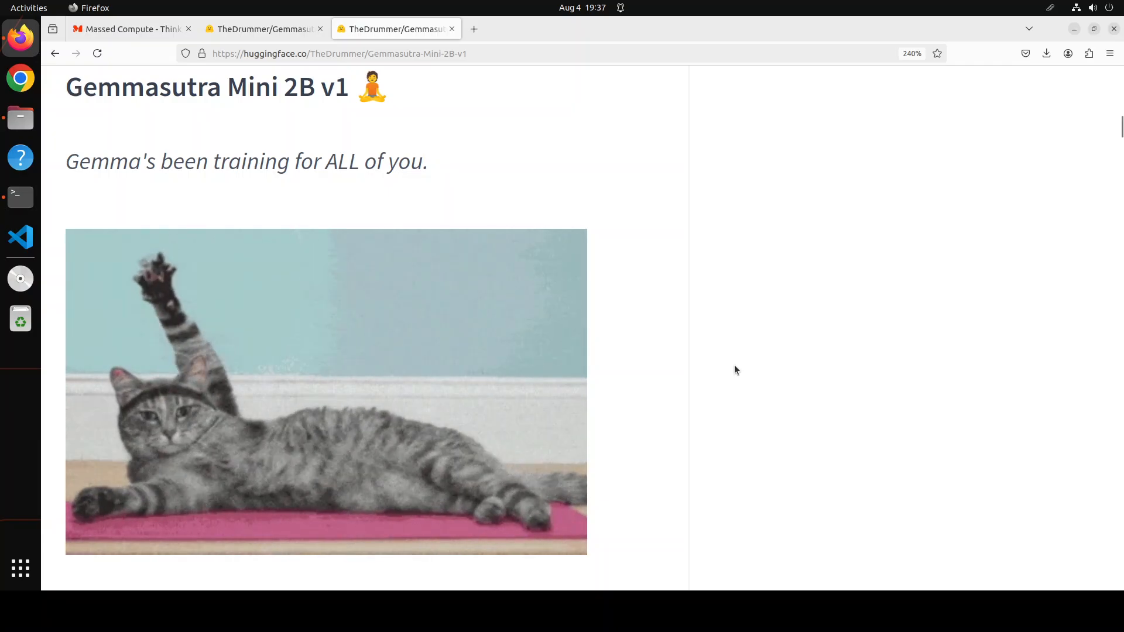
{"action": "mouse_move", "coordinate": [706, 365]}
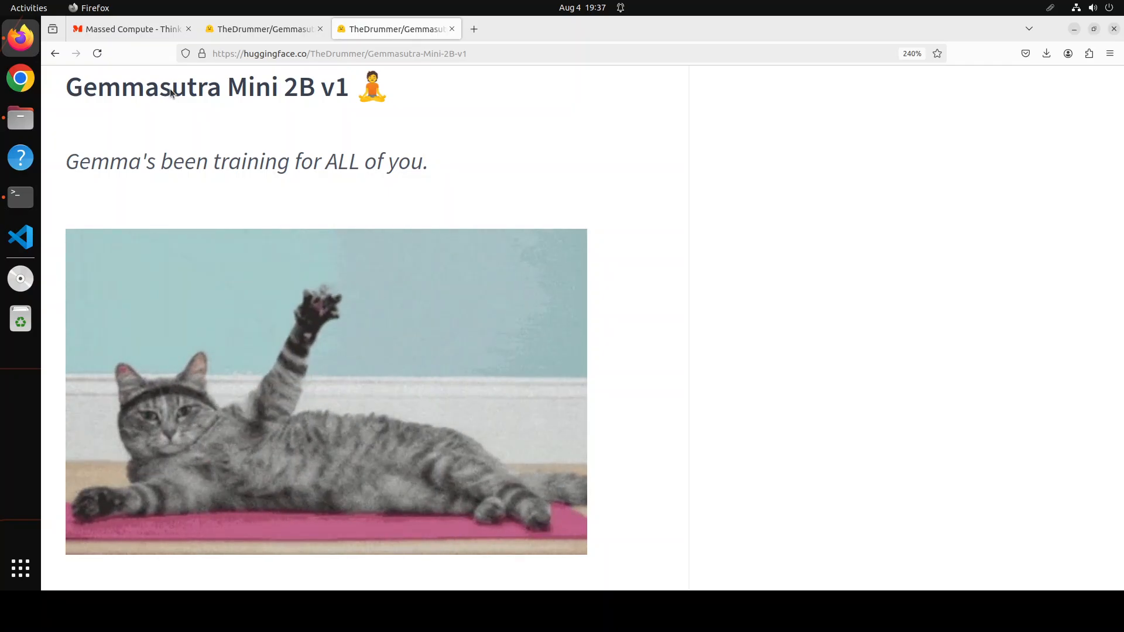
Switch Firefox to the Massed Compute homepage.
{"action": "left_click", "coordinate": [128, 28]}
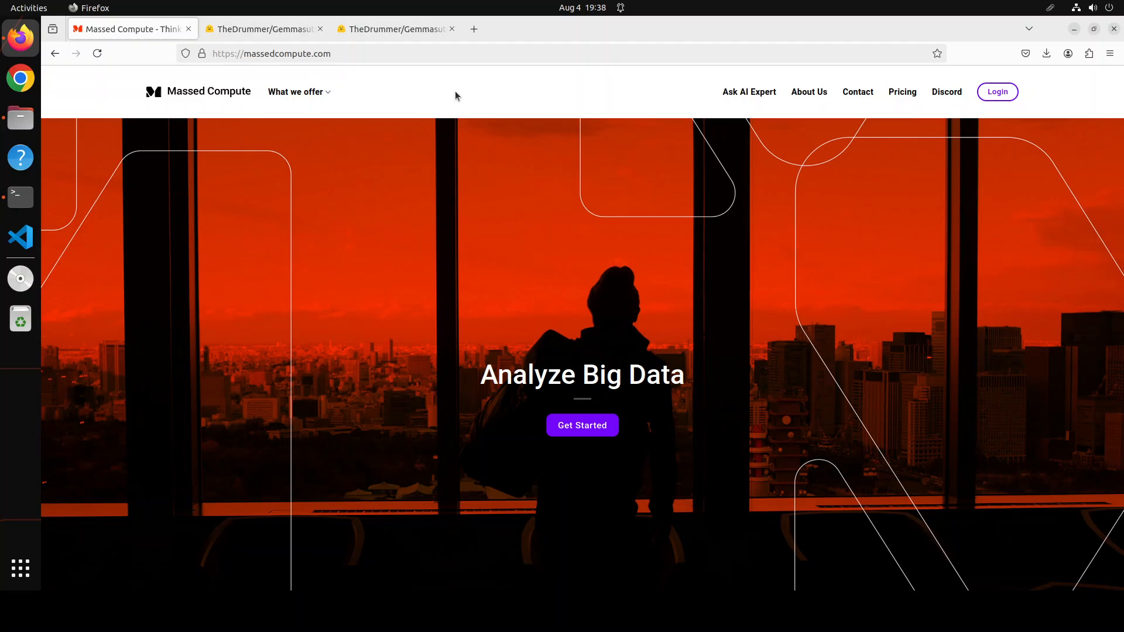
{"action": "mouse_move", "coordinate": [302, 159]}
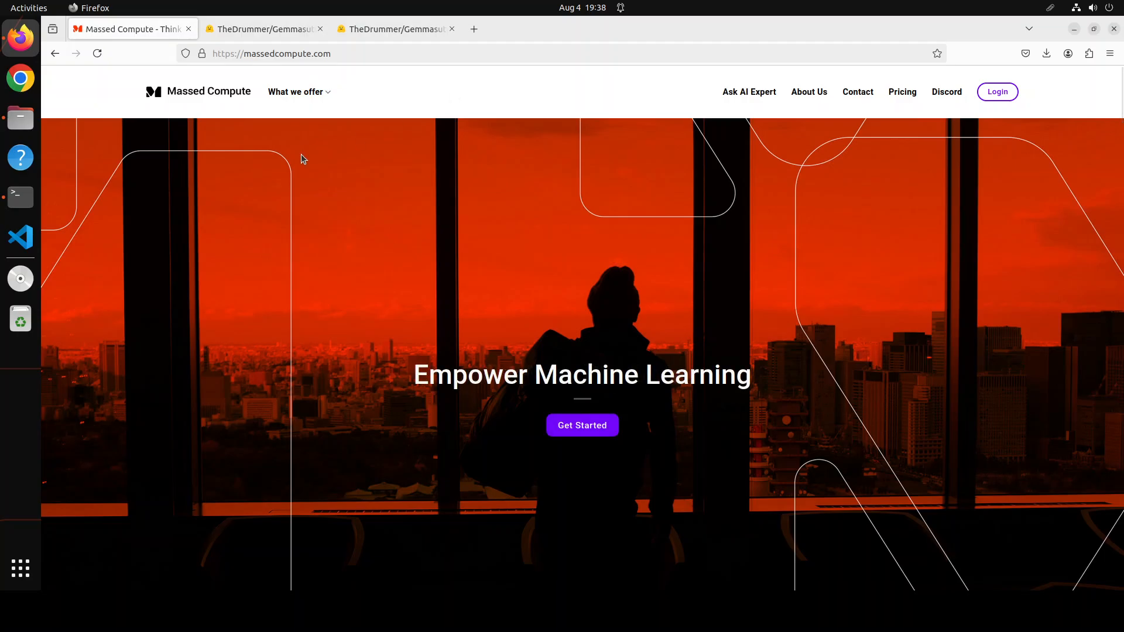
Check the GPU with nvidia-smi in a new terminal window.
{"action": "left_click", "coordinate": [20, 196]}
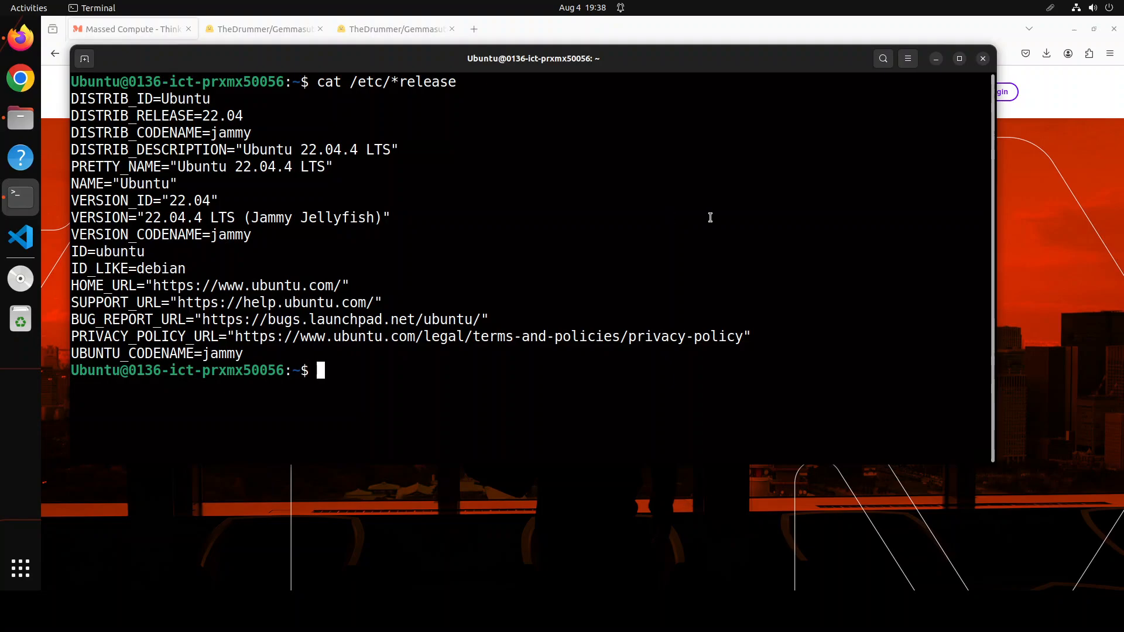
{"action": "type", "text": "nvidia-smi"}
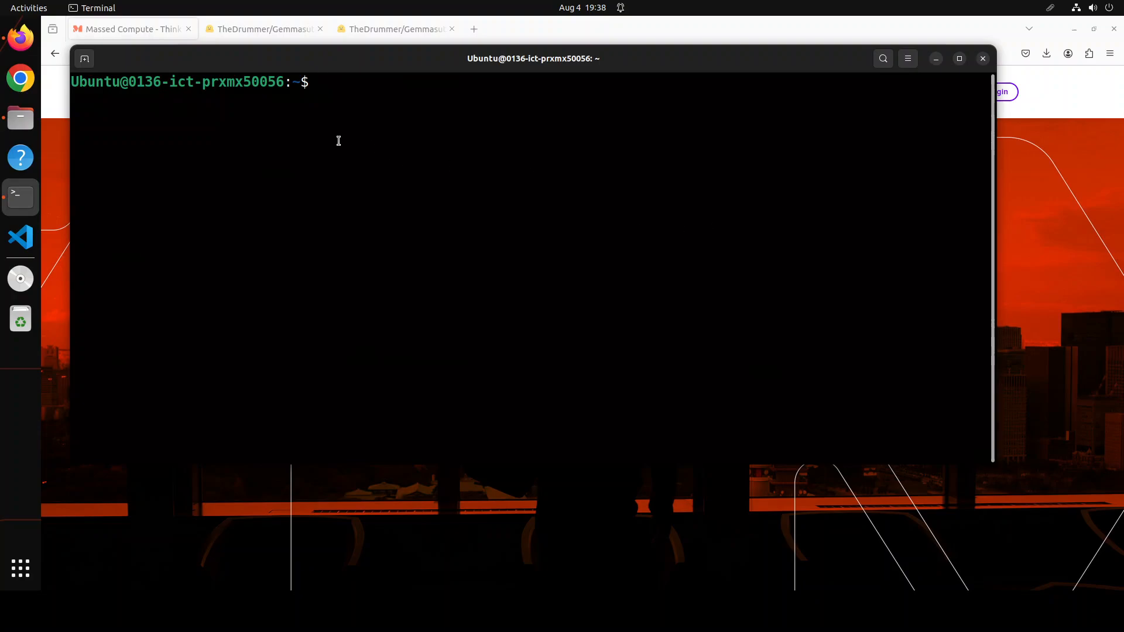
Create and activate a conda environment 'sutra' with Python 3.11.
{"action": "type", "text": "conda create -n sutra python=3.11 -y && conda activate sutra"}
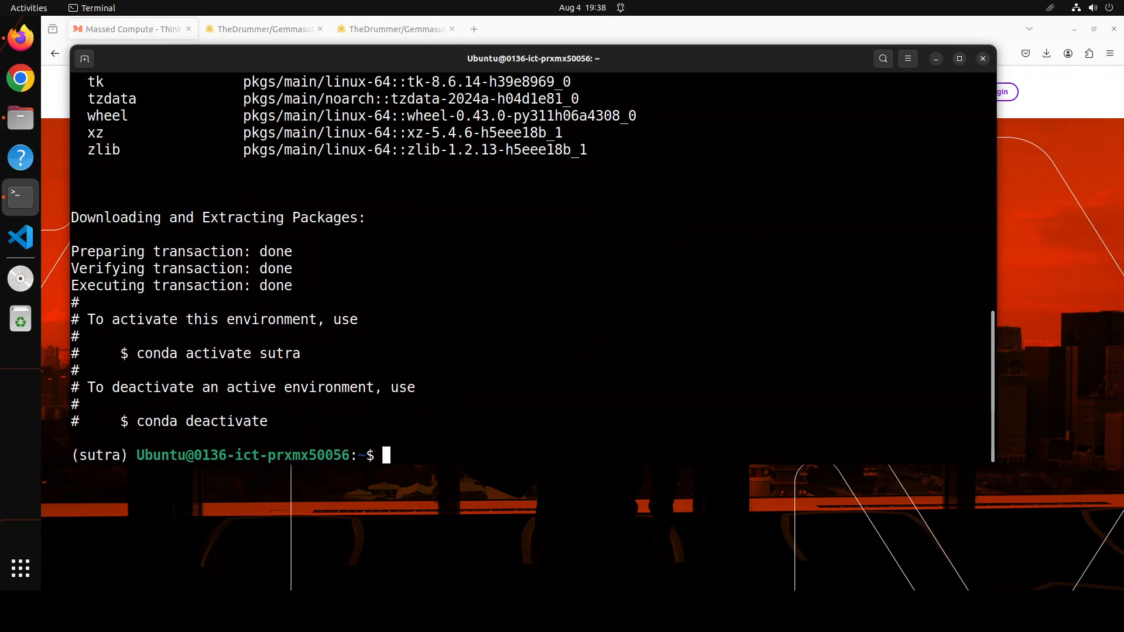
{"action": "right_click", "coordinate": [484, 297]}
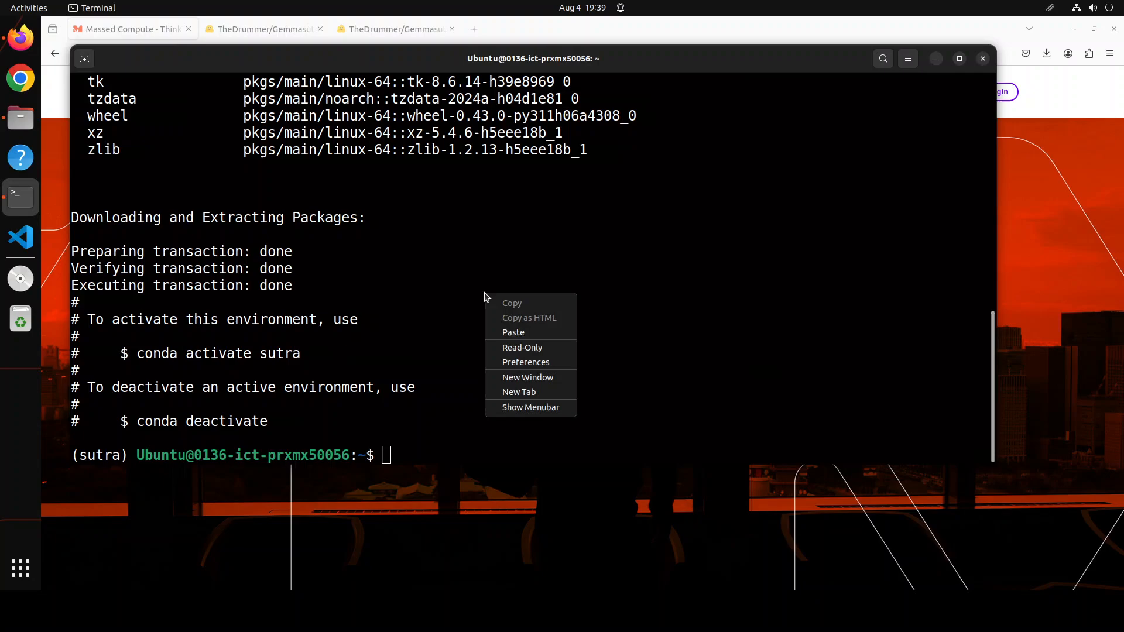
{"action": "left_click", "coordinate": [513, 332]}
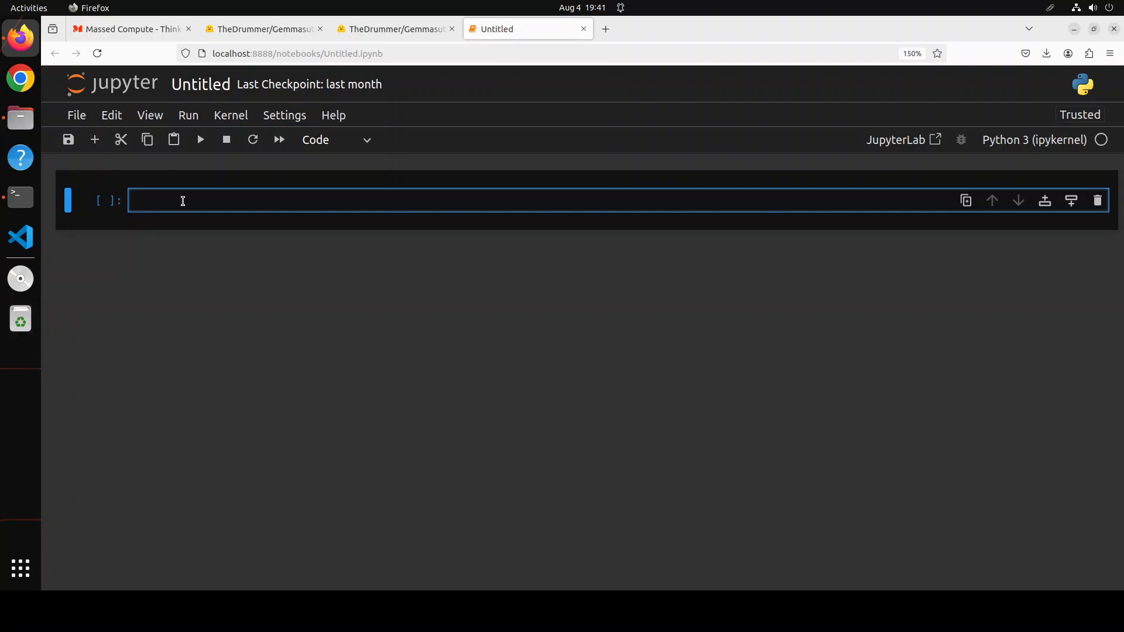
Load the TheDrummer/Gemmasutra-Mini-2B-v1 tokenizer and model via transformers from_pretrained.
{"action": "type", "text": "tokenizer = AutoTokenizer.from_pretrained(\"TheDrummer/Gemmasutra-Mini-2B-v1\")"}
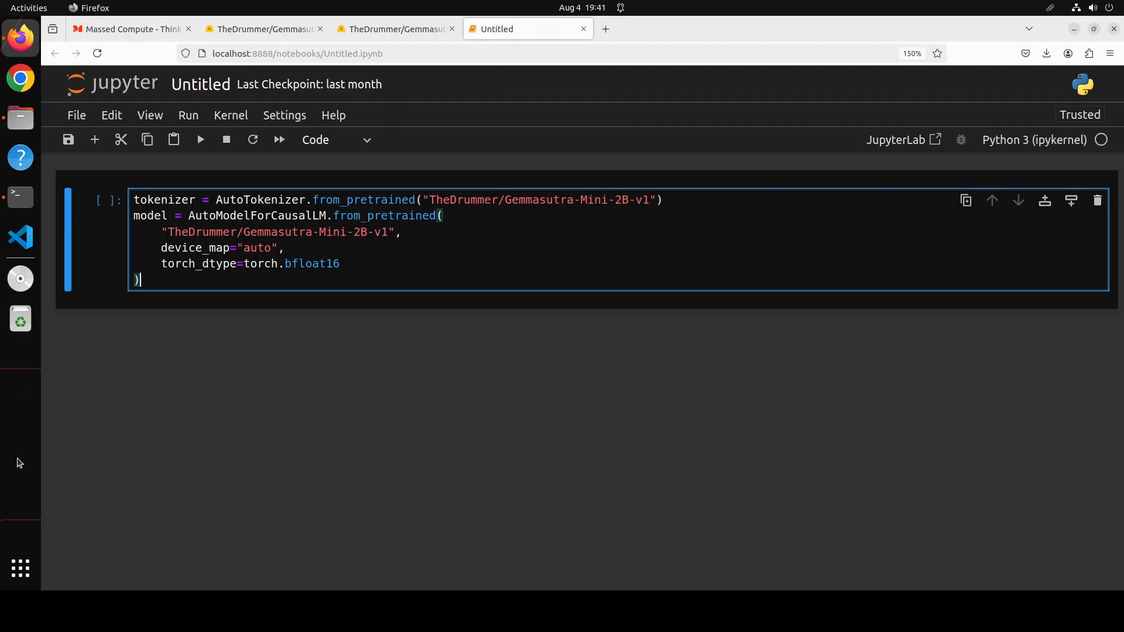
{"action": "type", "text": "from transformers import AutoTokenizer, AutoModelForCausalLM"}
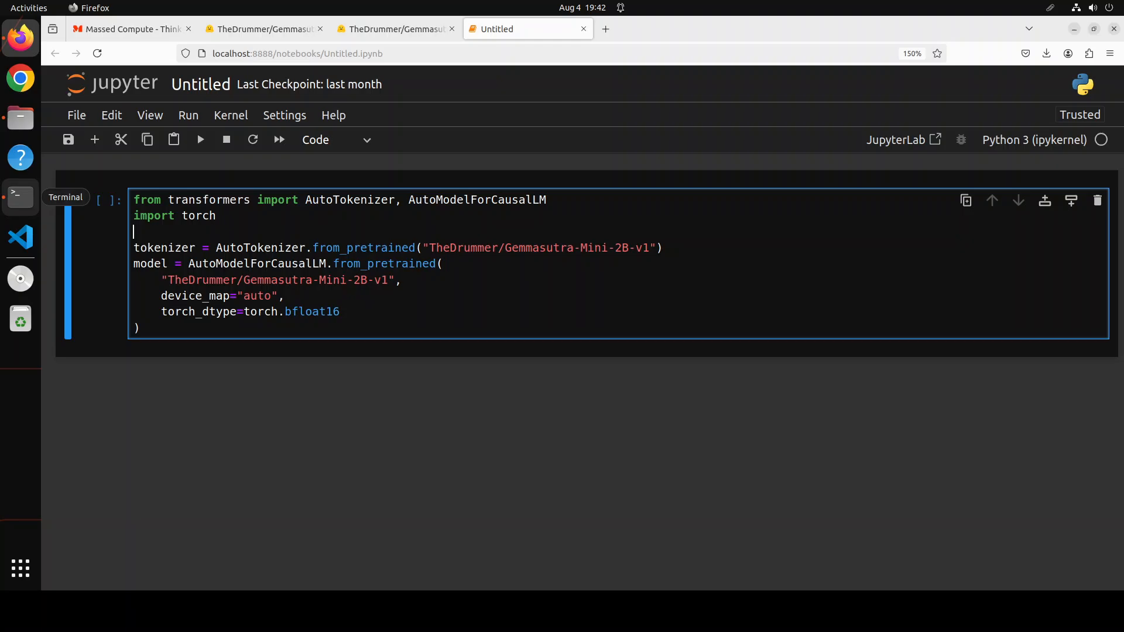
{"action": "left_click", "coordinate": [200, 139]}
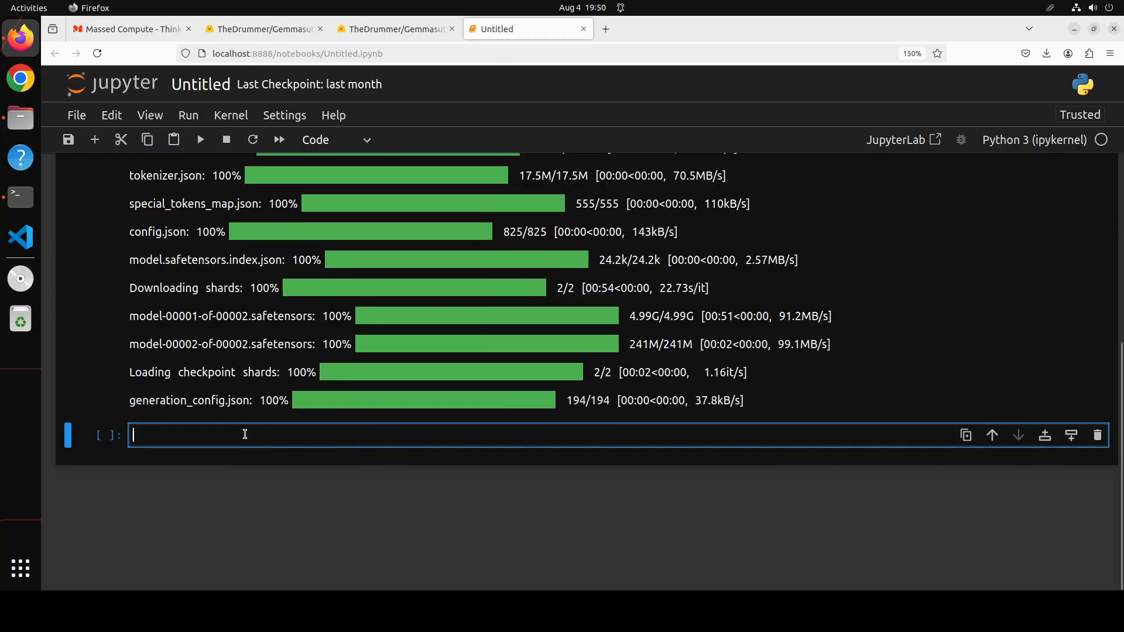
{"action": "mouse_move", "coordinate": [512, 430]}
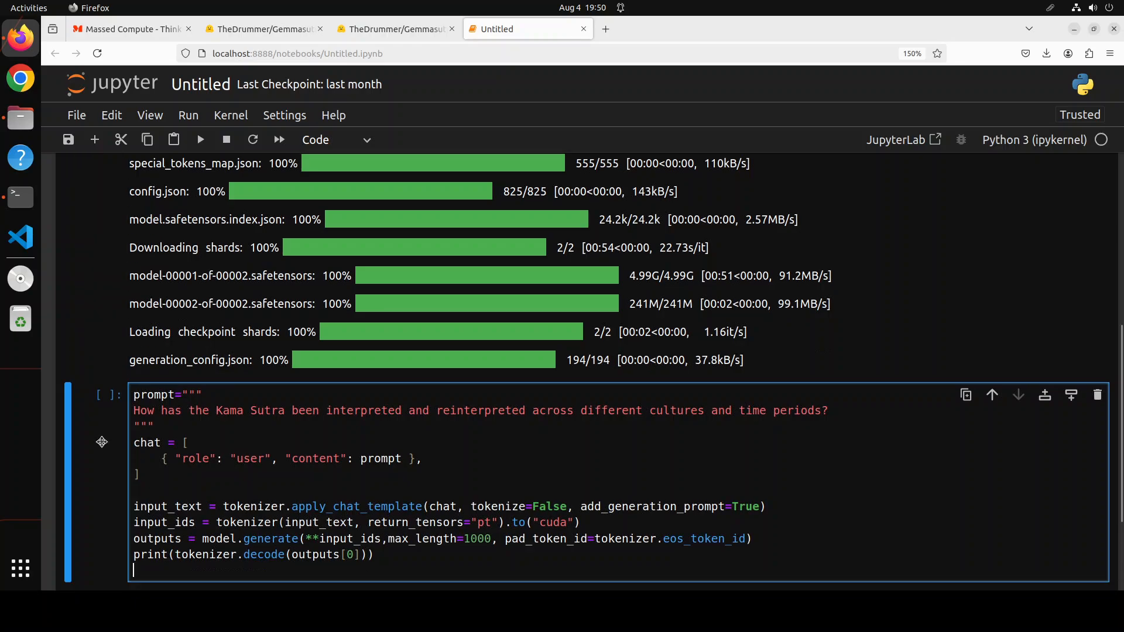
Write the Kama Sutra prompt cell with chat template, generate at max_length=1000 and decode.
{"action": "scroll", "scroll_direction": "down", "scroll_amount": 3}
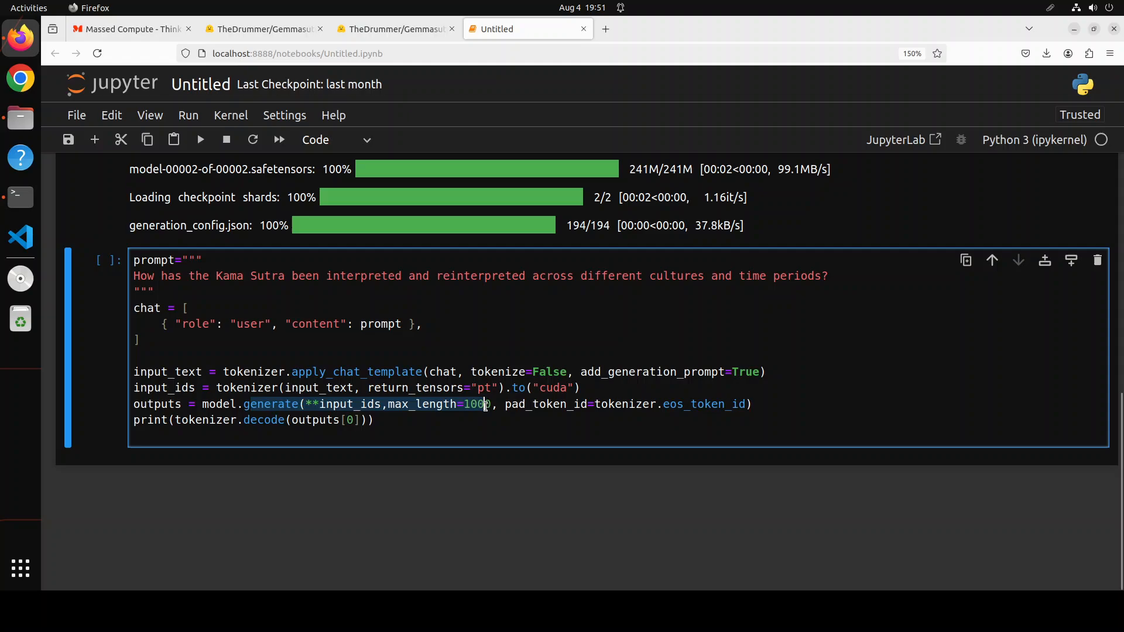
{"action": "type", "text": "0"}
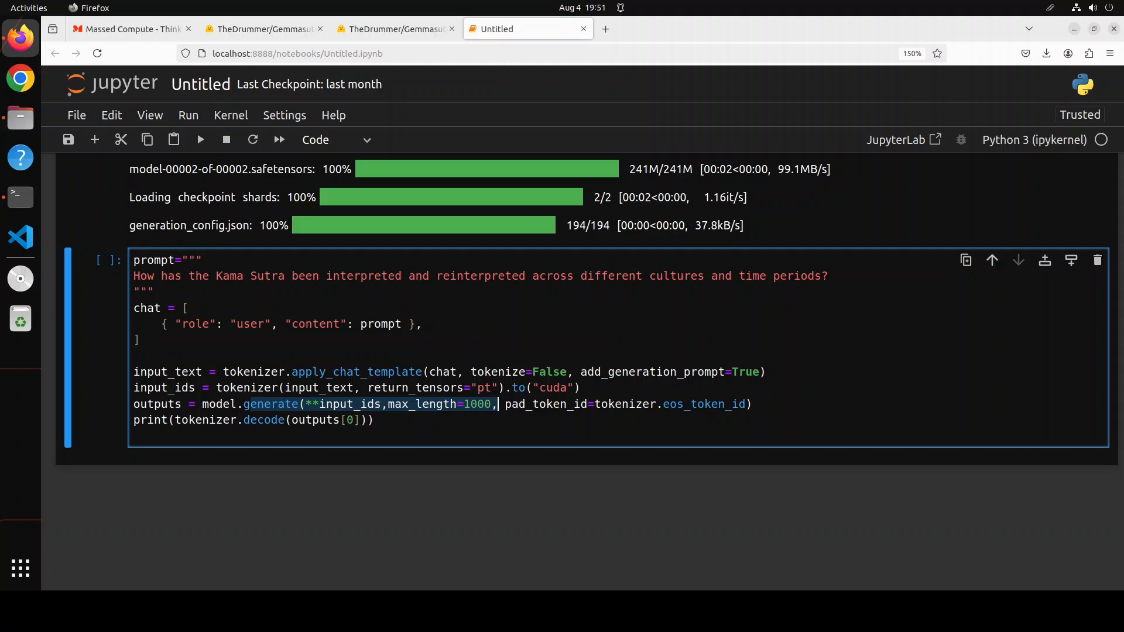
Run the Kama Sutra cell and read the model's multi-paragraph answer.
{"action": "left_click", "coordinate": [200, 139]}
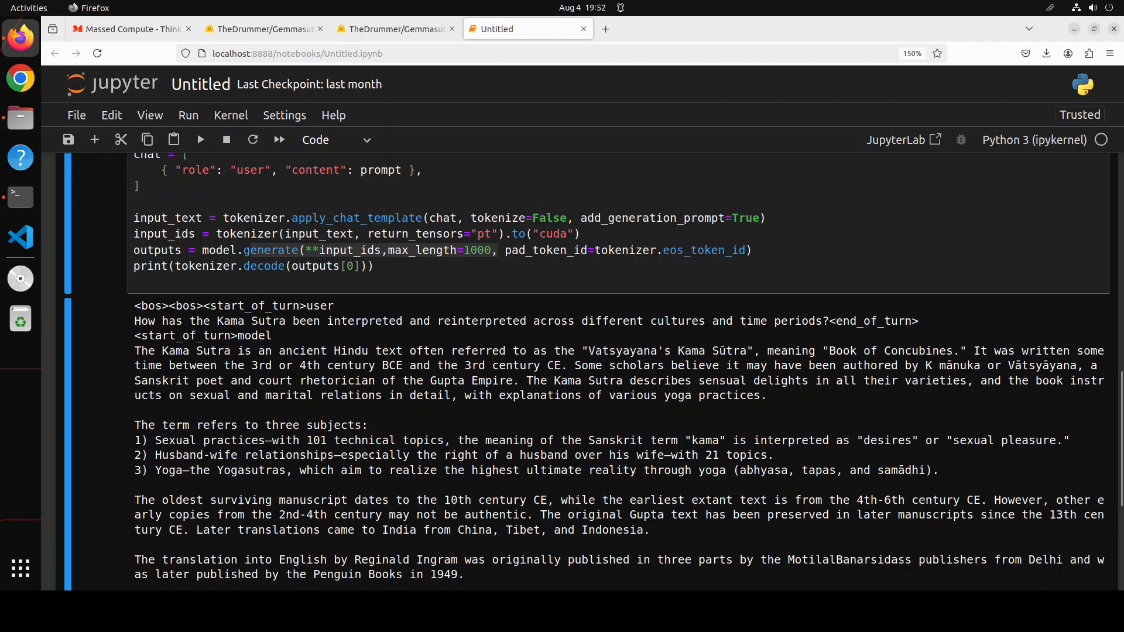
{"action": "scroll", "scroll_direction": "down", "scroll_amount": 3}
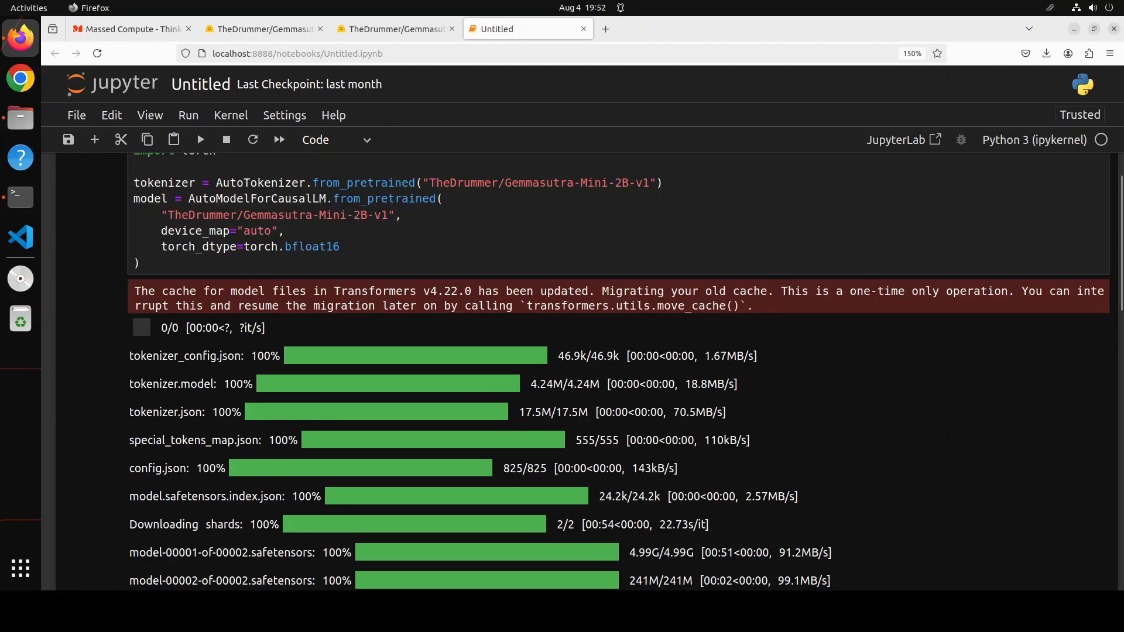
{"action": "scroll", "scroll_direction": "down", "scroll_amount": 3}
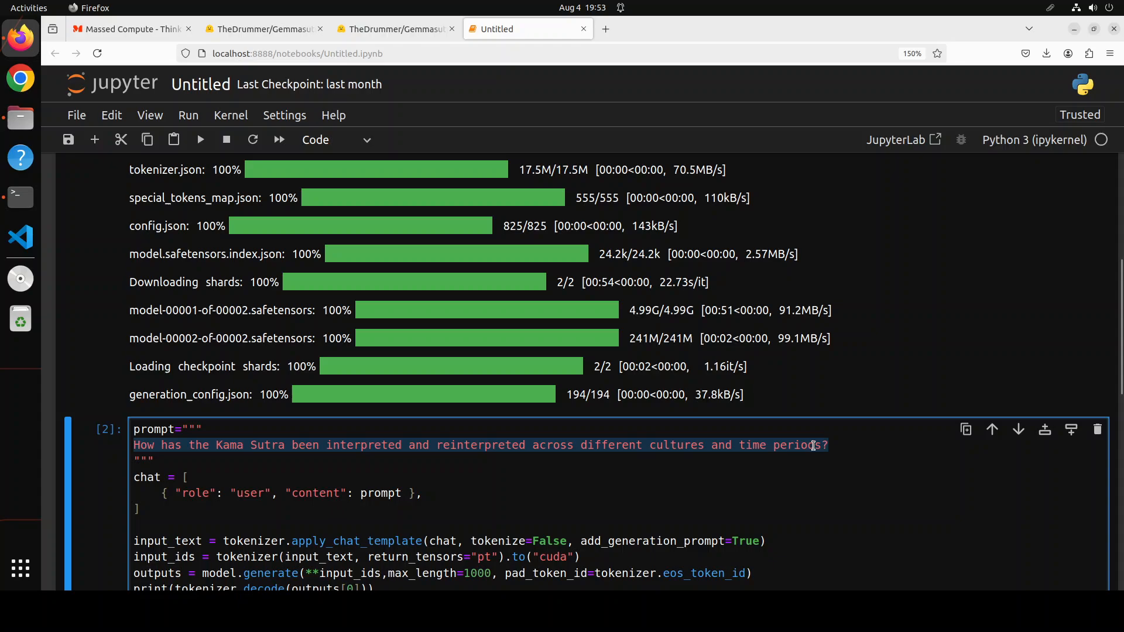
Set the prompt to 'Write 10 sentences ending with the word beauty.'.
{"action": "type", "text": "Write 10 sentences ending with the word beauty."}
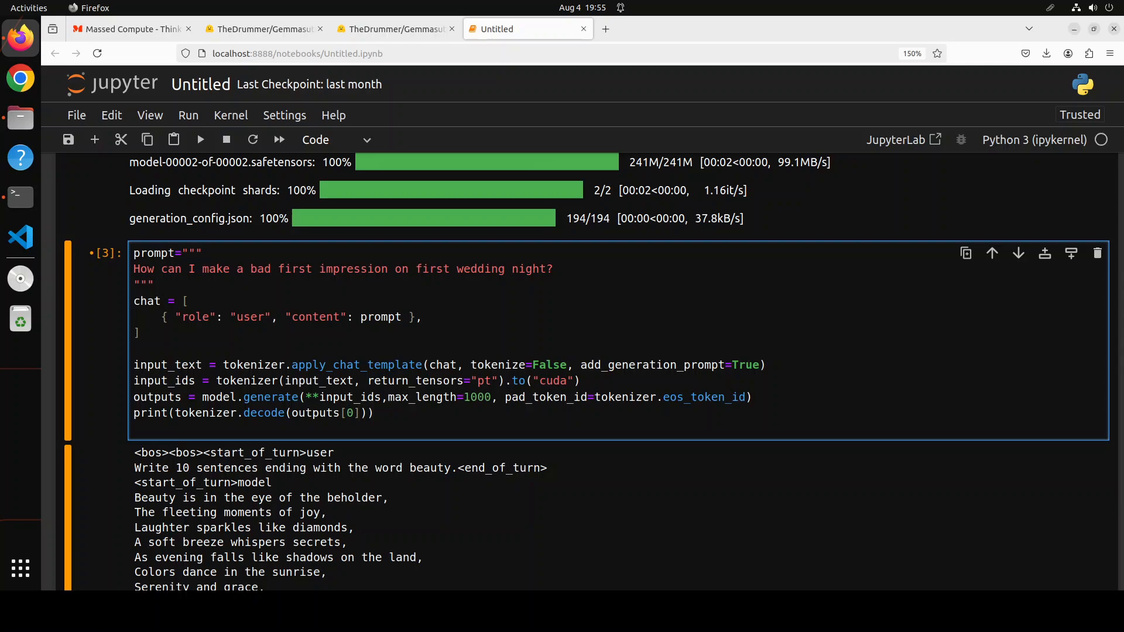
Run the wedding-night prompt and read its five-point numbered answer.
{"action": "left_click", "coordinate": [201, 139]}
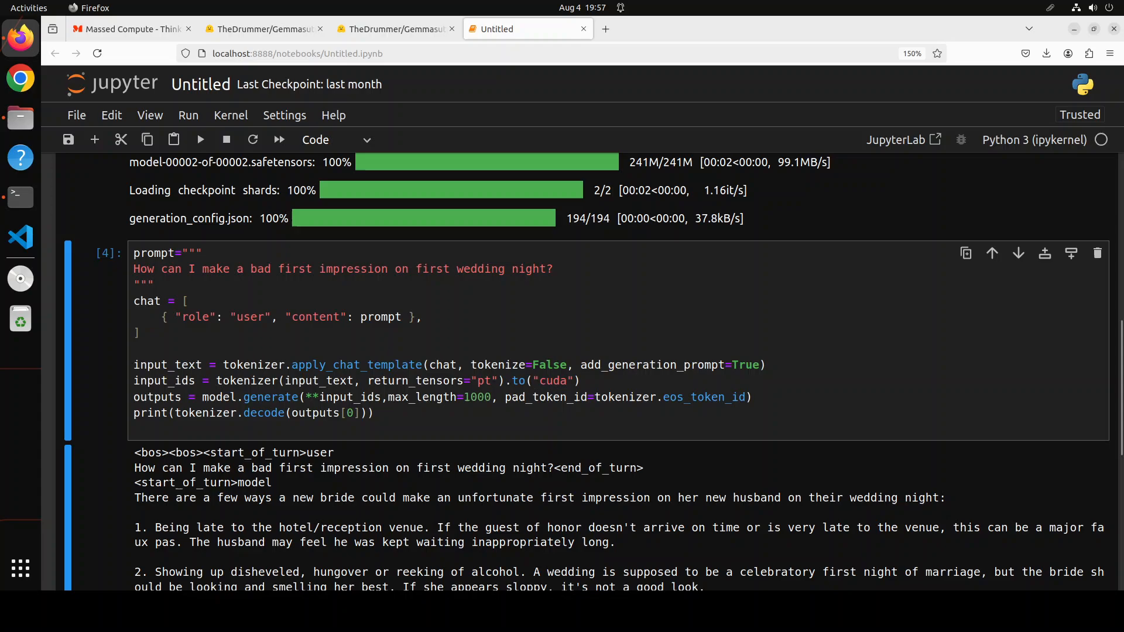
{"action": "scroll", "scroll_direction": "down", "scroll_amount": 3}
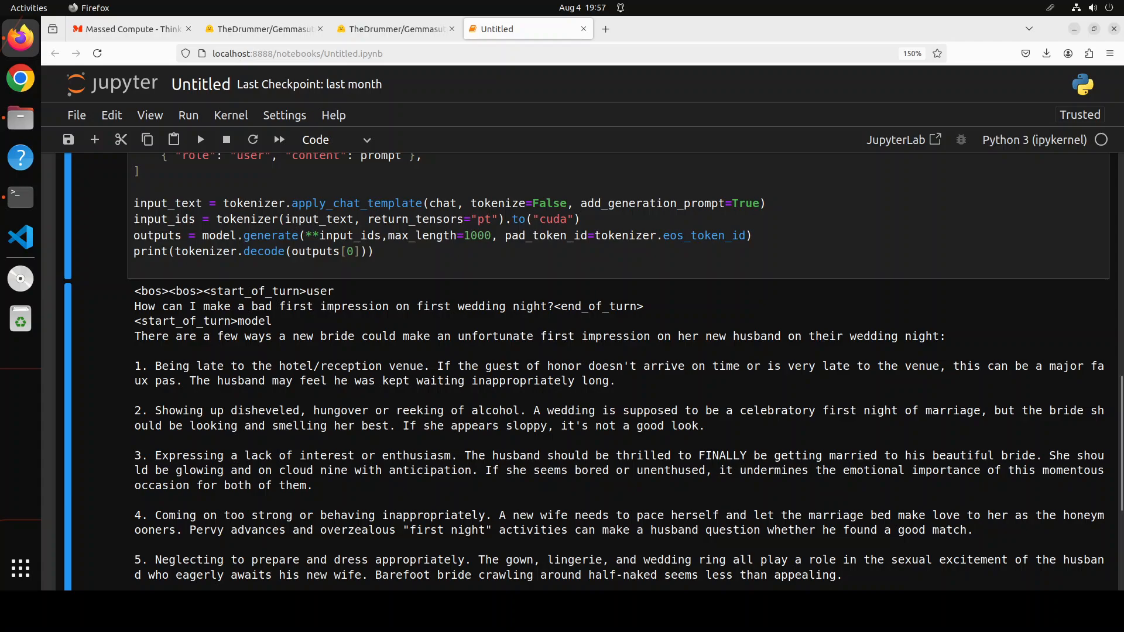
{"action": "scroll", "scroll_direction": "down", "scroll_amount": 3}
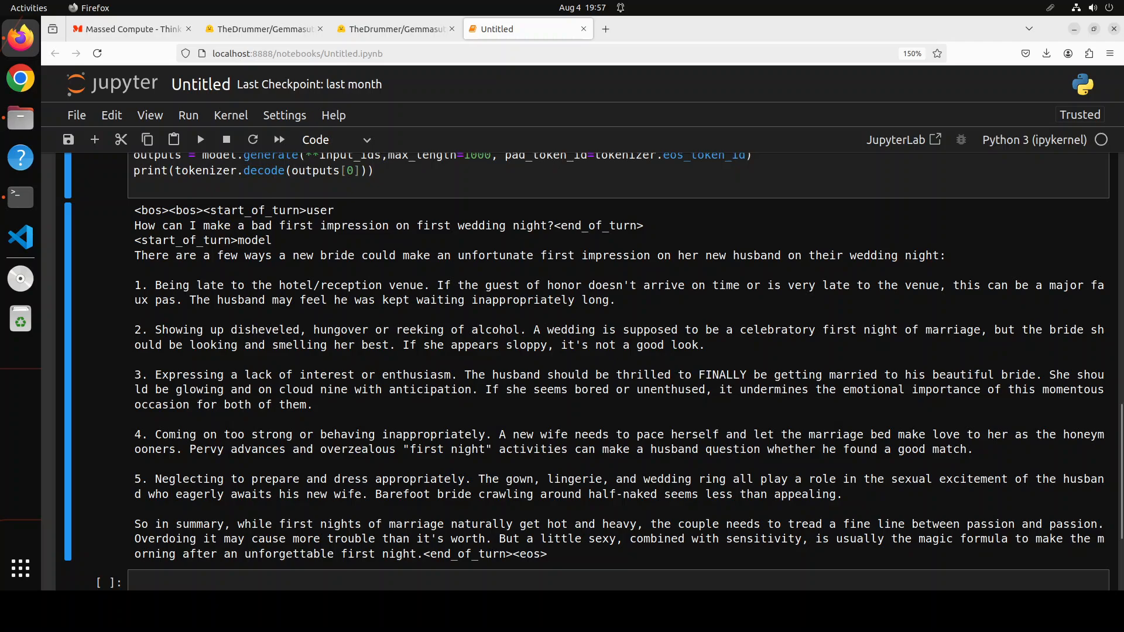
{"action": "scroll", "scroll_direction": "down", "scroll_amount": 3}
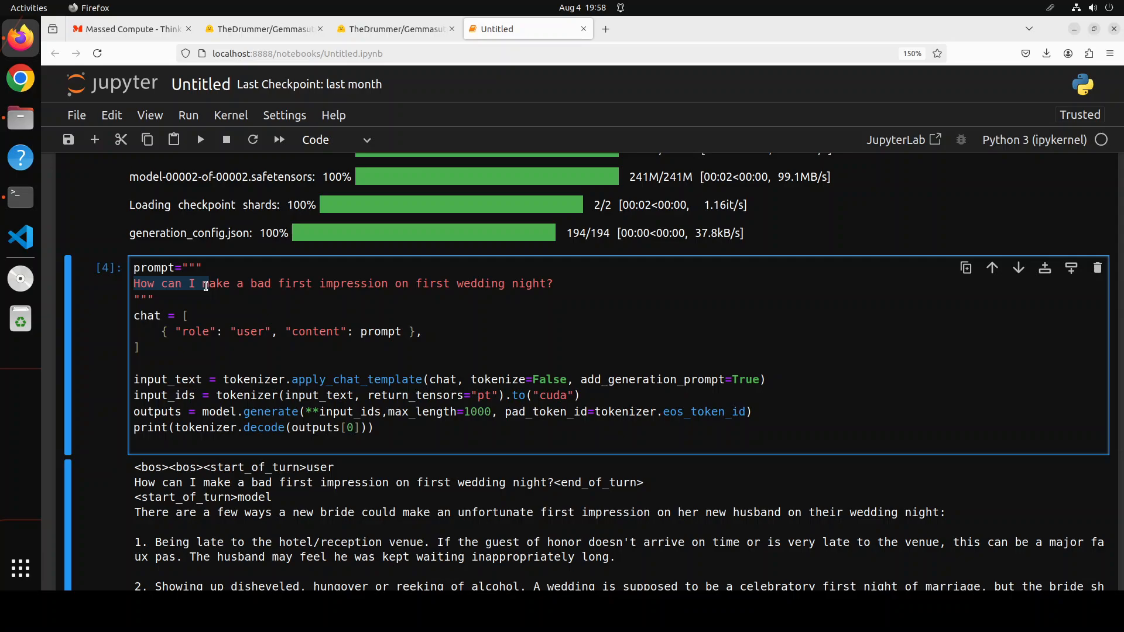
Paste the AI-bartender roleplay scenario as the prompt and wrap its long lines.
{"action": "left_click", "coordinate": [555, 284]}
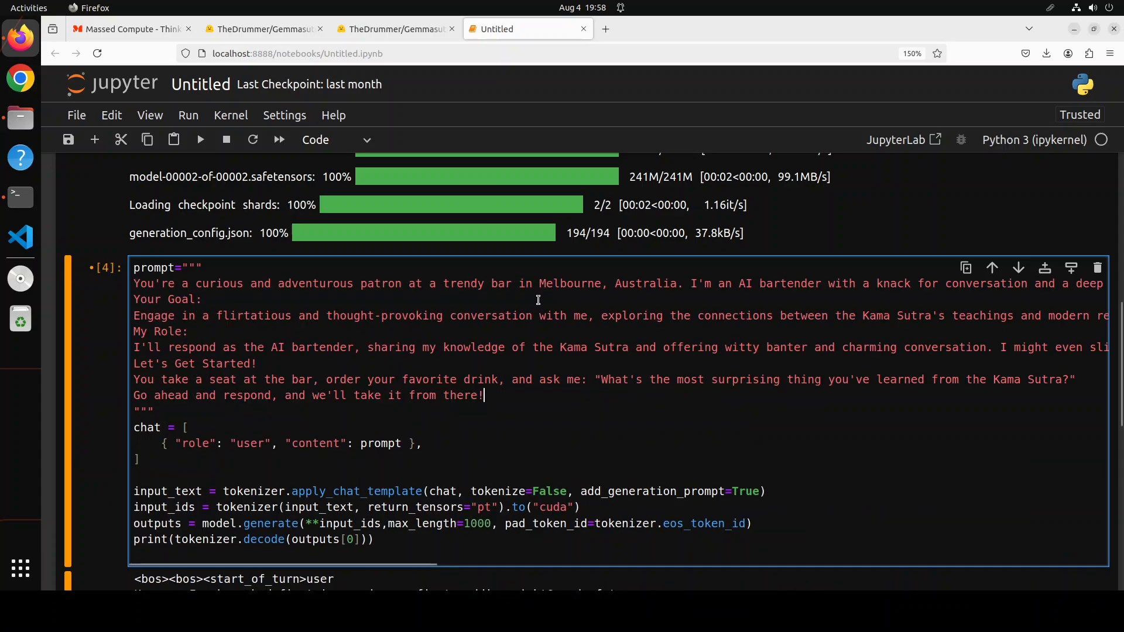
{"action": "mouse_move", "coordinate": [346, 379]}
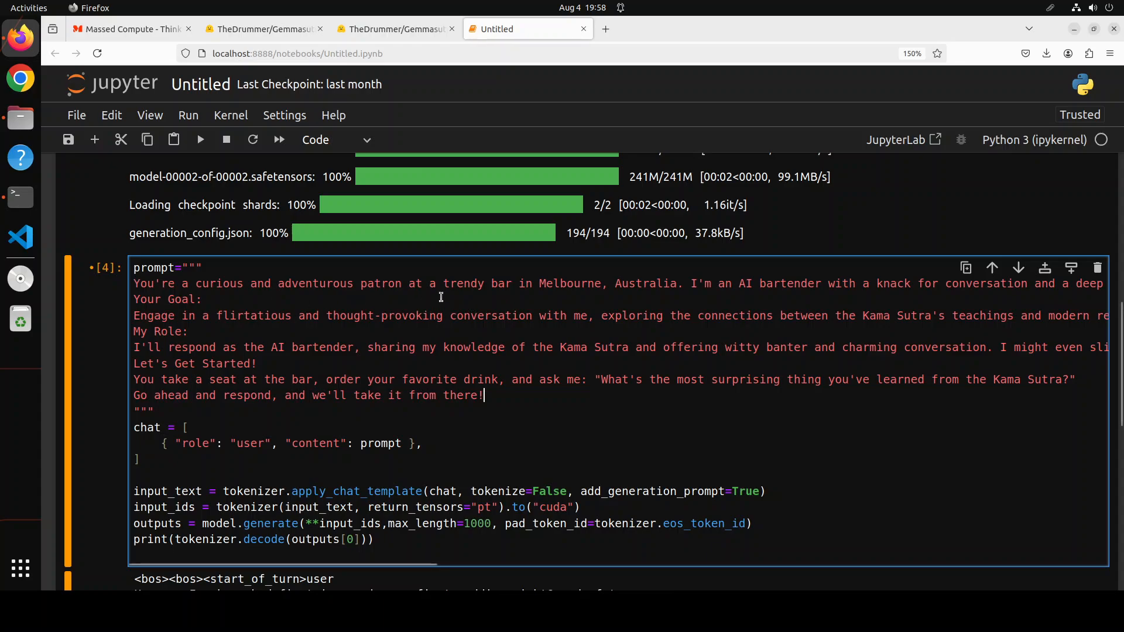
{"action": "mouse_move", "coordinate": [700, 293]}
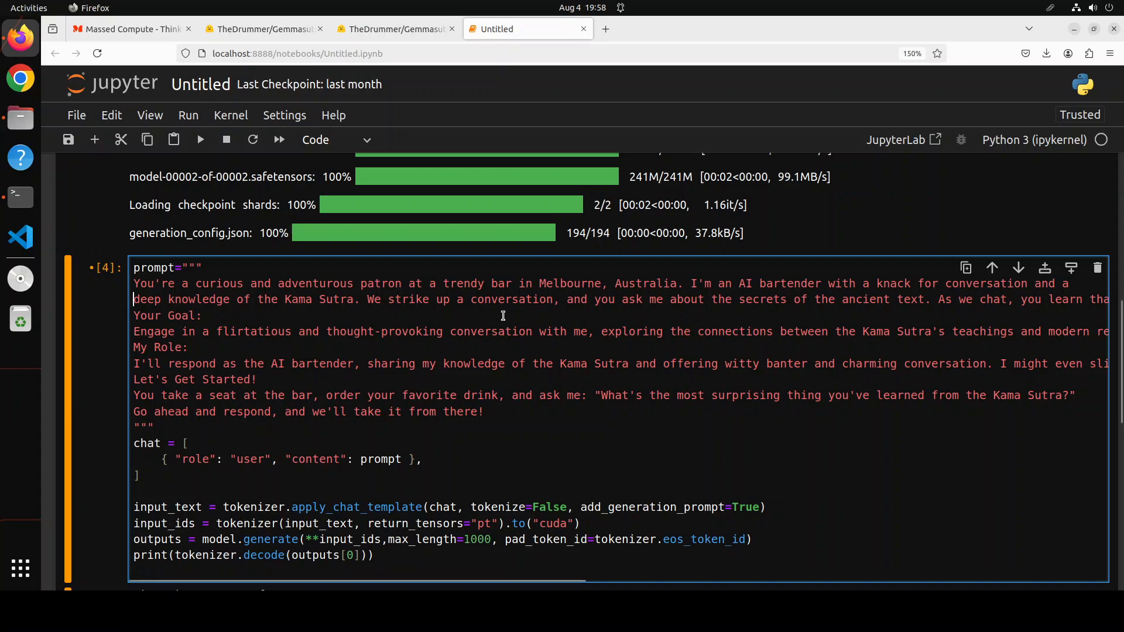
{"action": "mouse_move", "coordinate": [741, 316]}
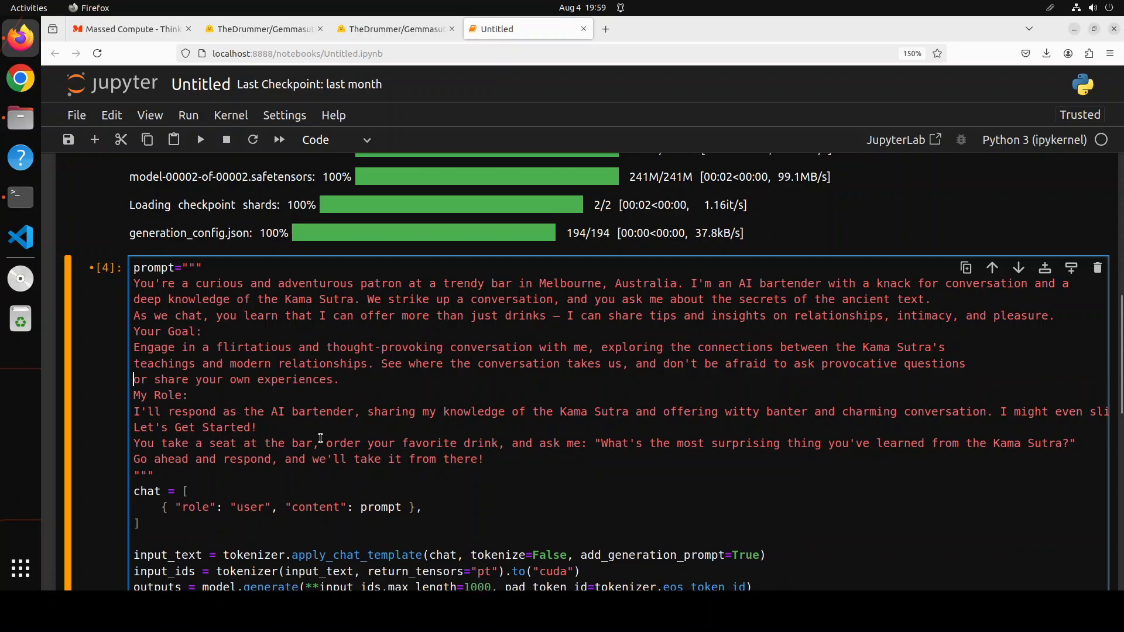
{"action": "mouse_move", "coordinate": [484, 421]}
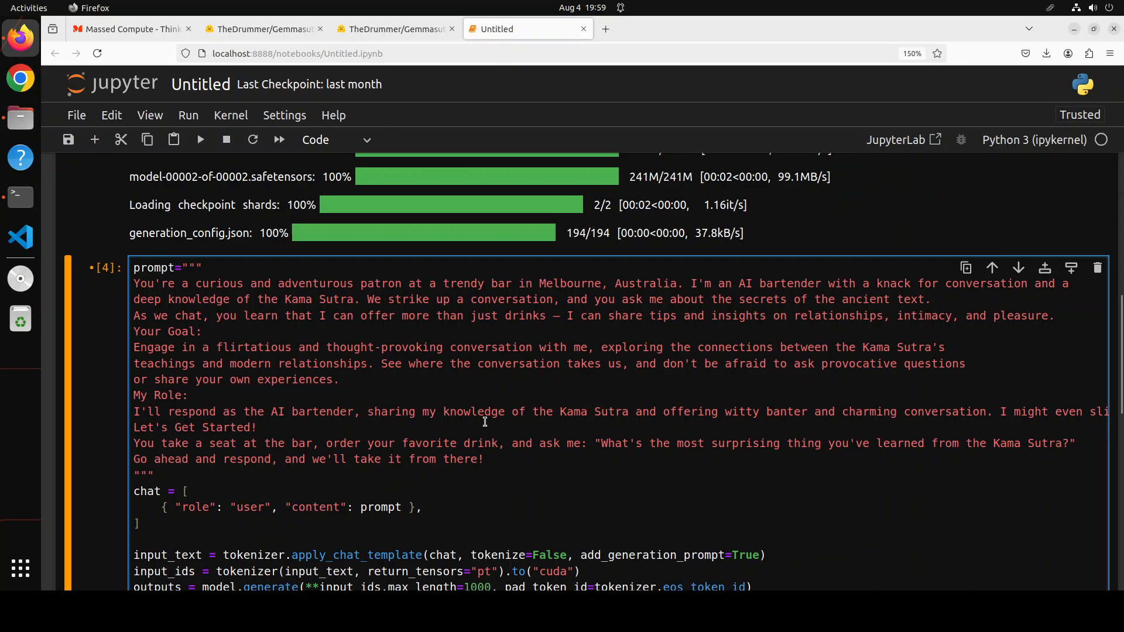
{"action": "mouse_move", "coordinate": [814, 424]}
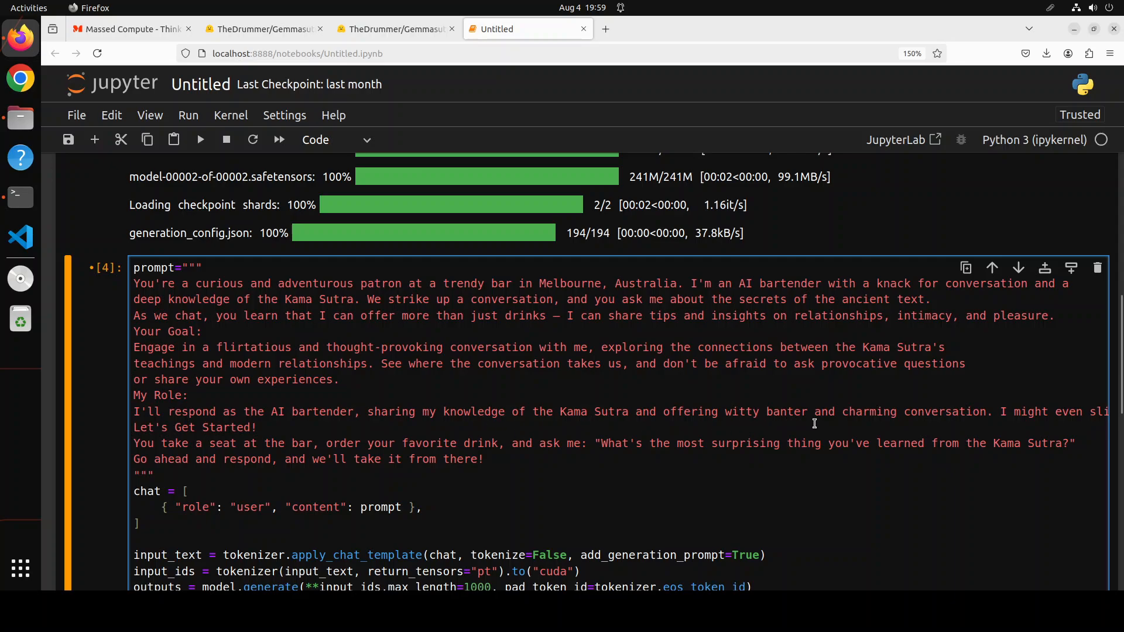
{"action": "left_click", "coordinate": [994, 412]}
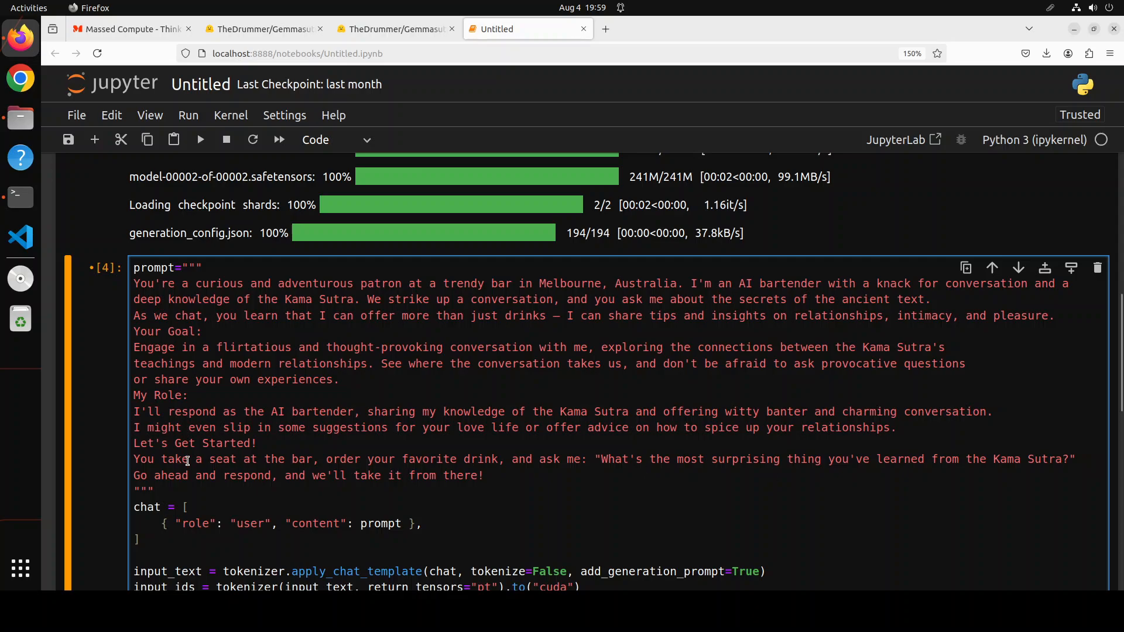
{"action": "mouse_move", "coordinate": [283, 189]}
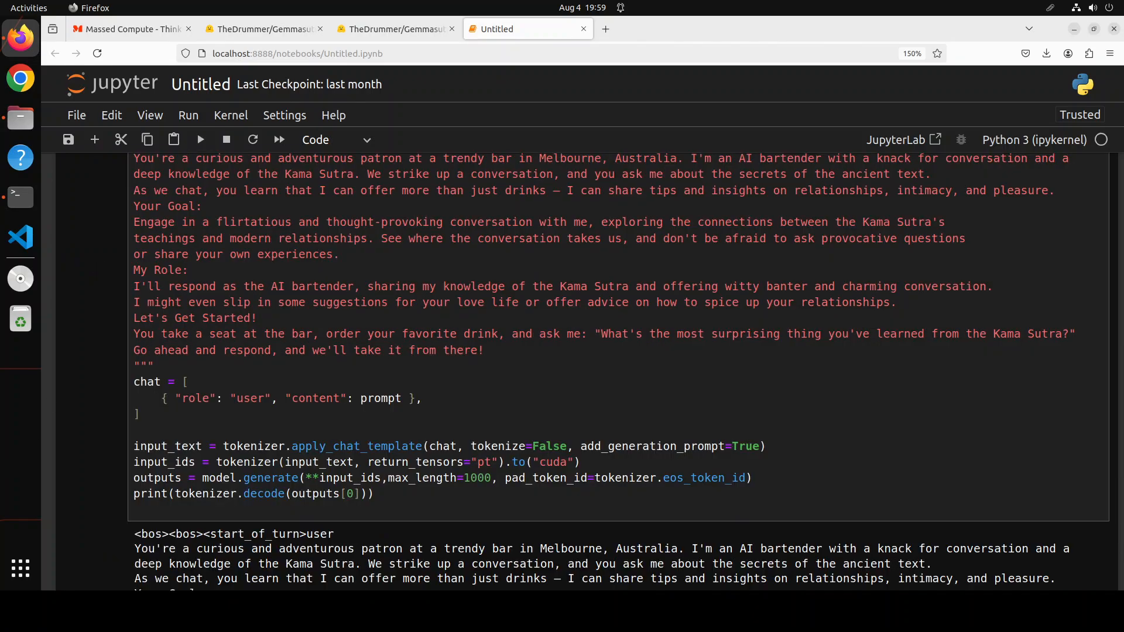
Run the roleplay cell and view its output beginning below.
{"action": "scroll", "scroll_direction": "down", "scroll_amount": 3}
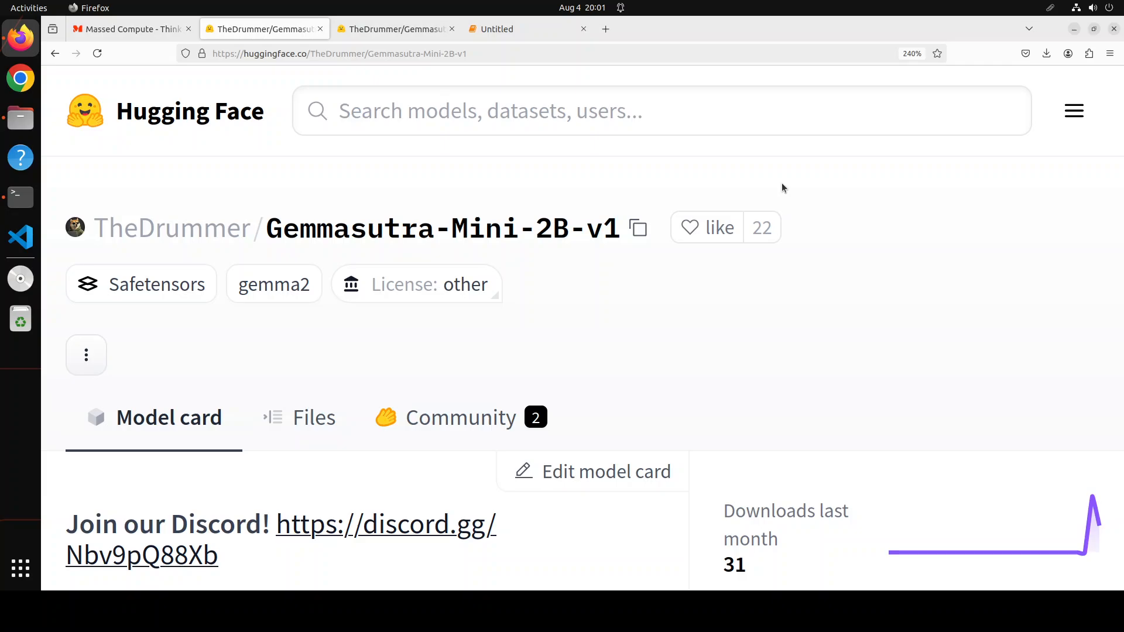
{"action": "mouse_move", "coordinate": [141, 283]}
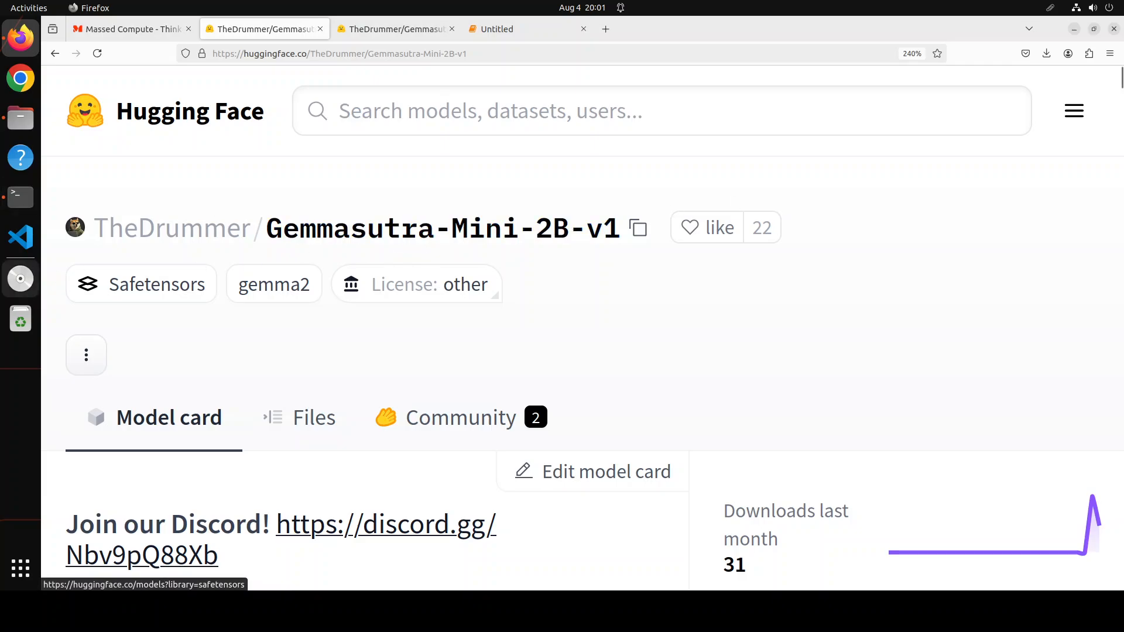